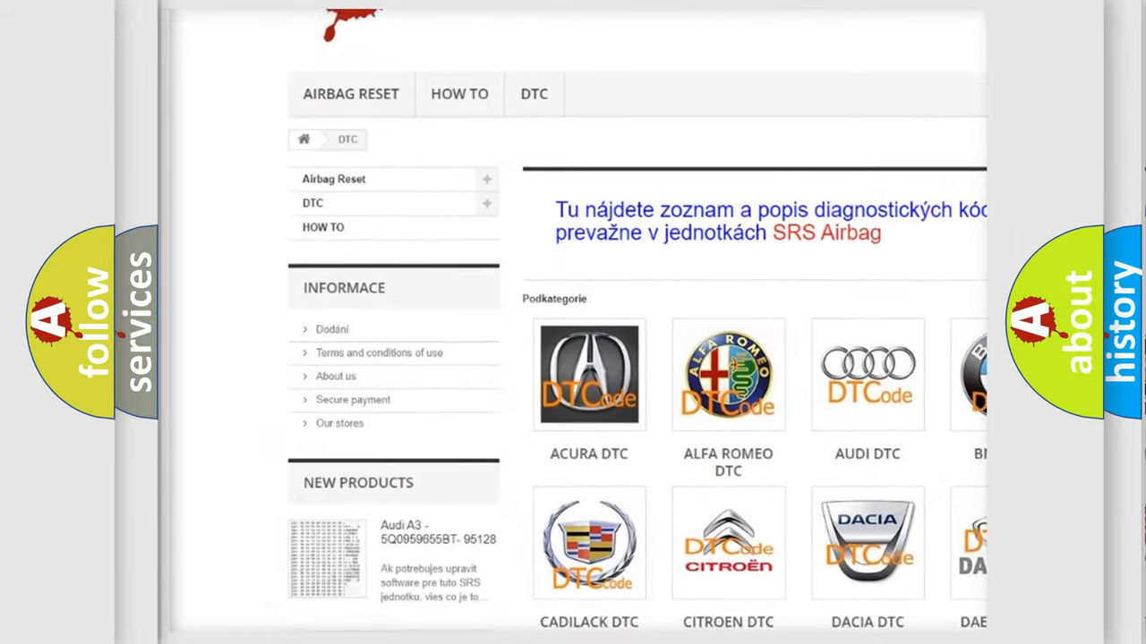
scroll(down, 3)
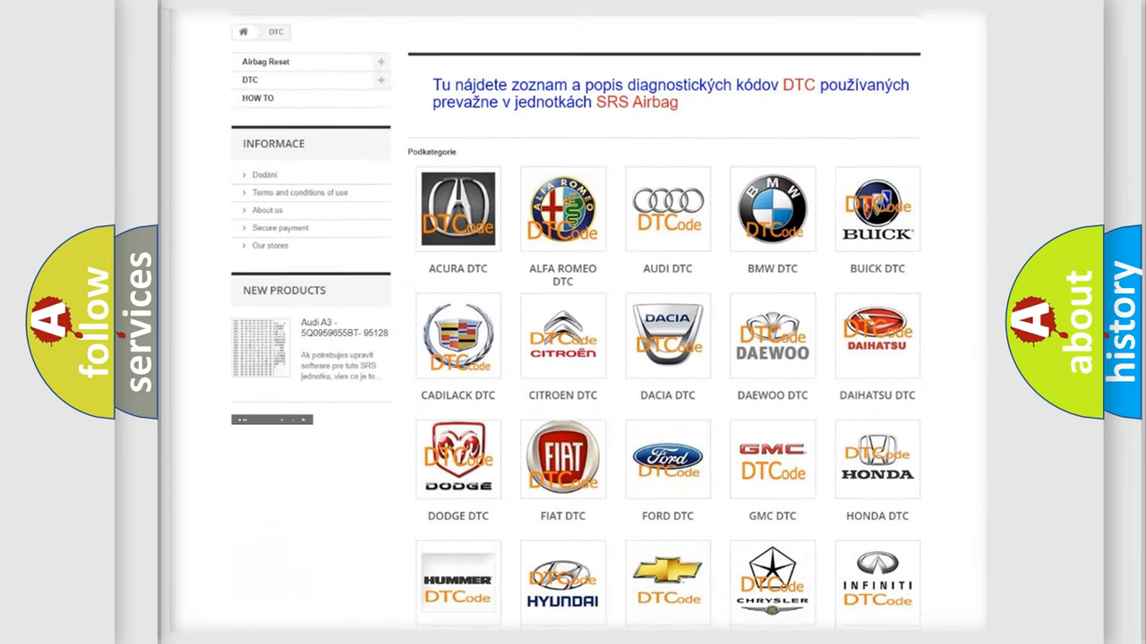
scroll(down, 3)
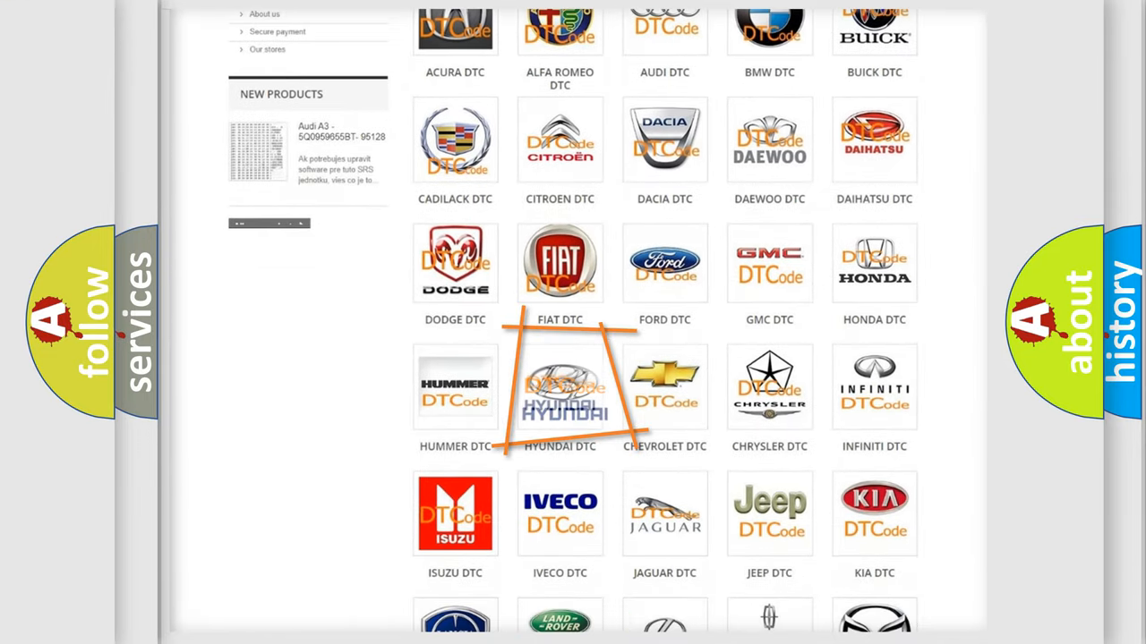